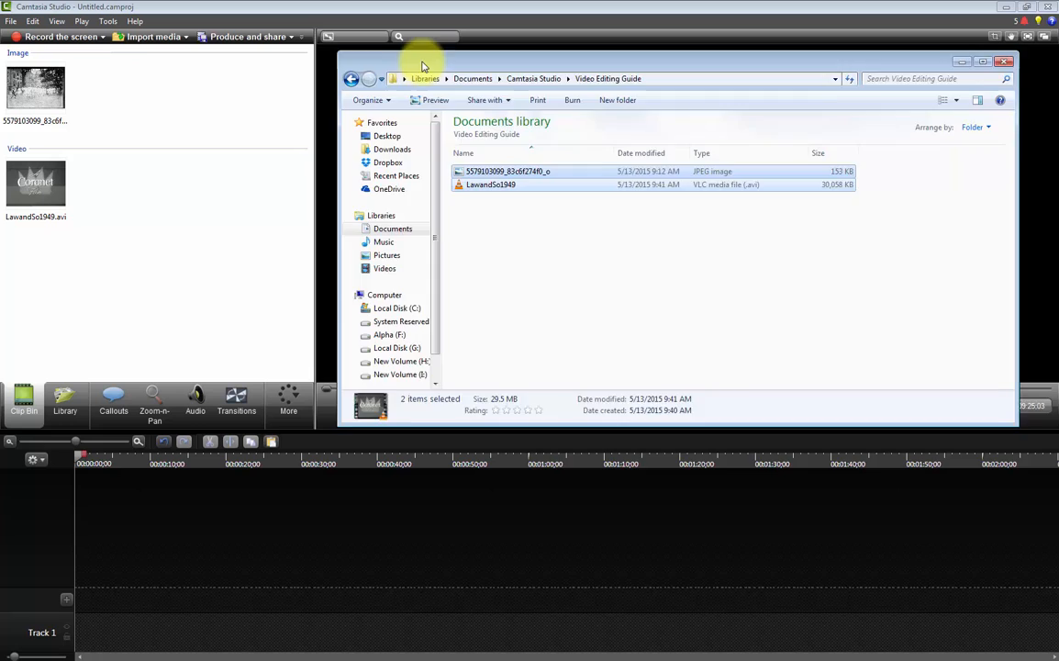
Add the Library's Music - Electropulse Full Song to Track 1 at the playhead
left_click(64, 399)
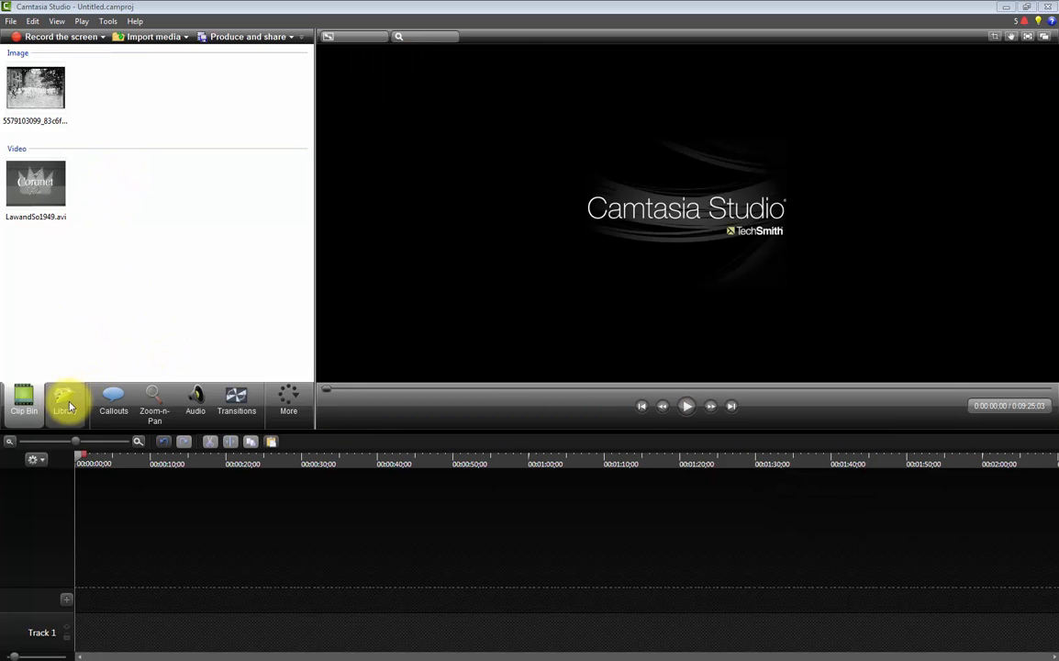
left_click(64, 401)
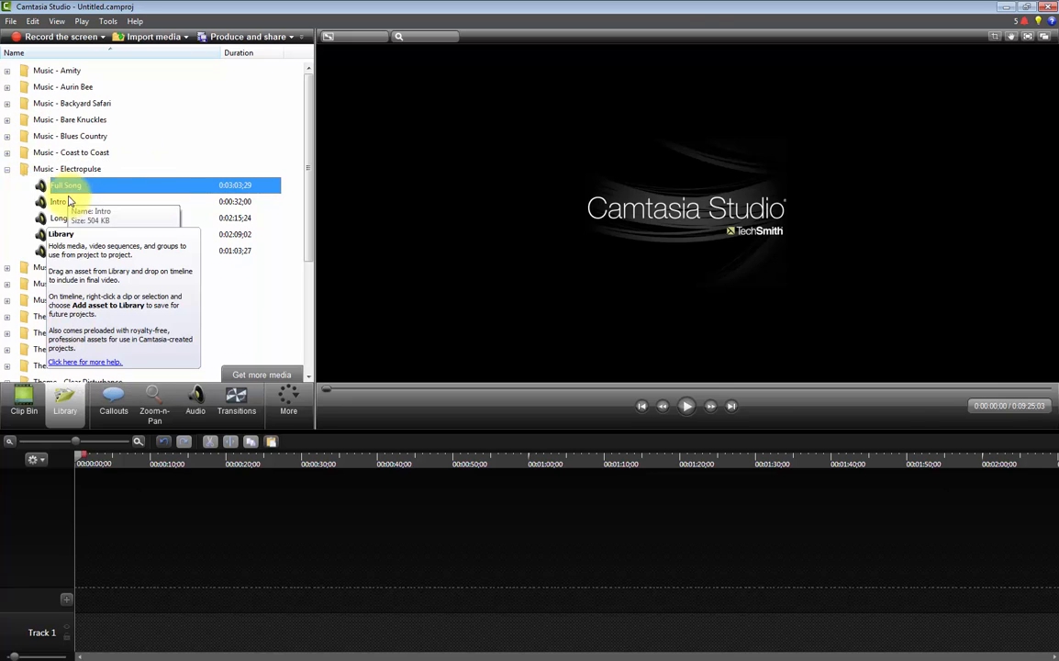
right_click(65, 186)
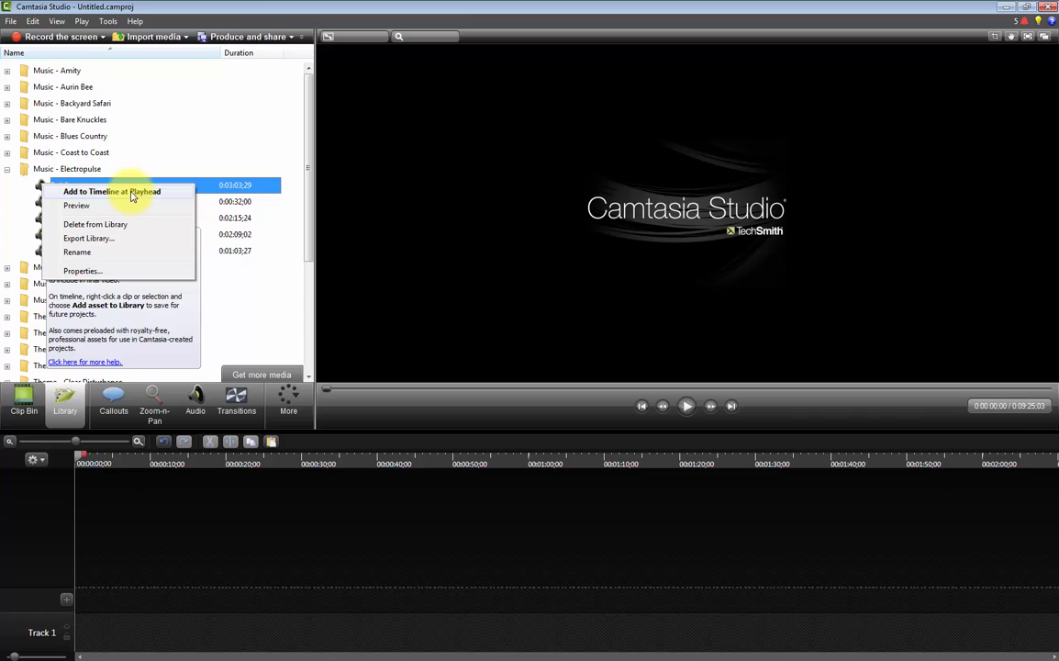
left_click(112, 191)
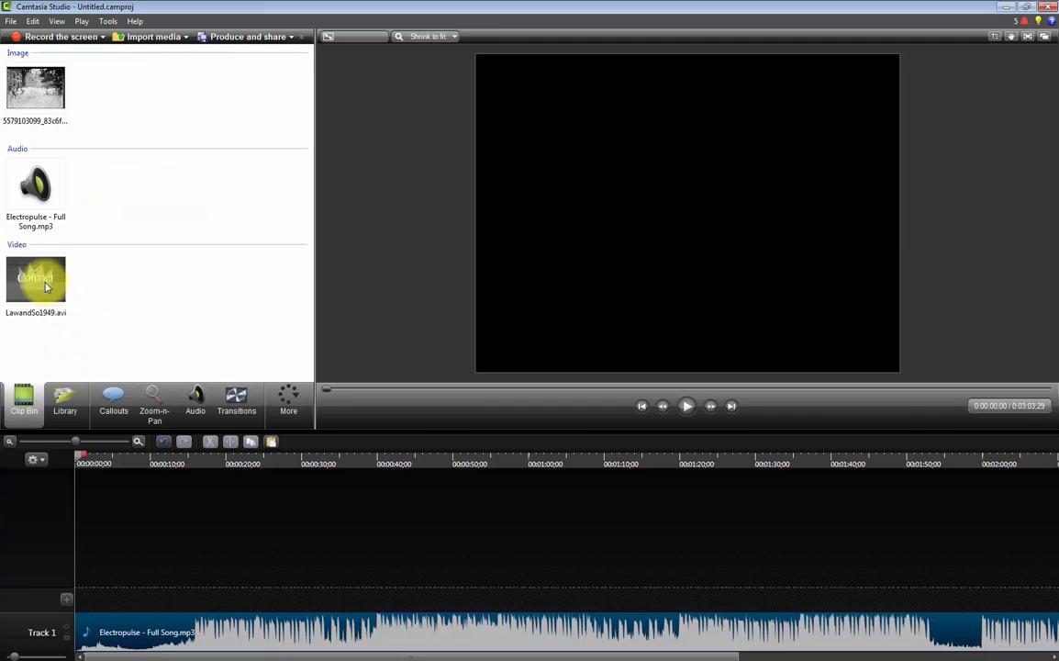
Add LawandSo1949.avi to Track 2 and separate its video and audio
right_click(36, 278)
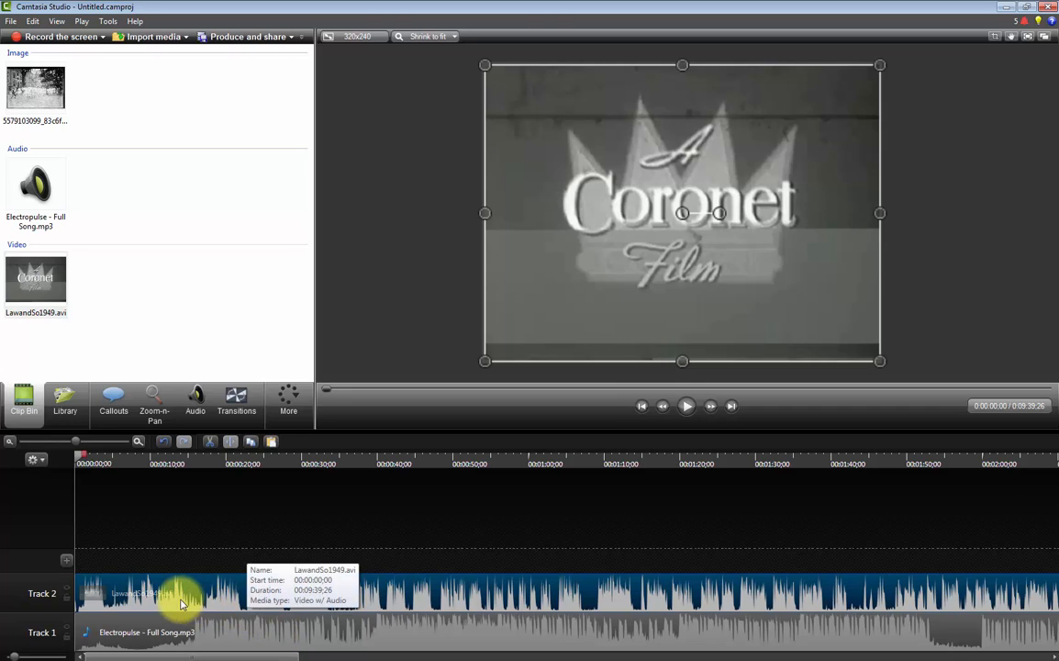
mouse_move(253, 635)
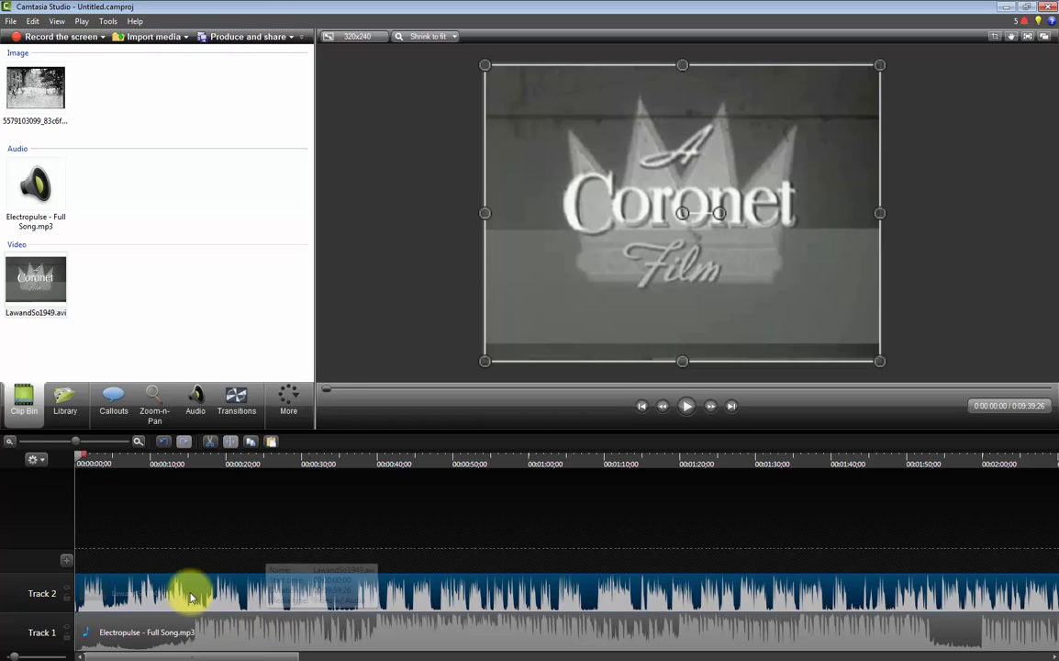
right_click(192, 592)
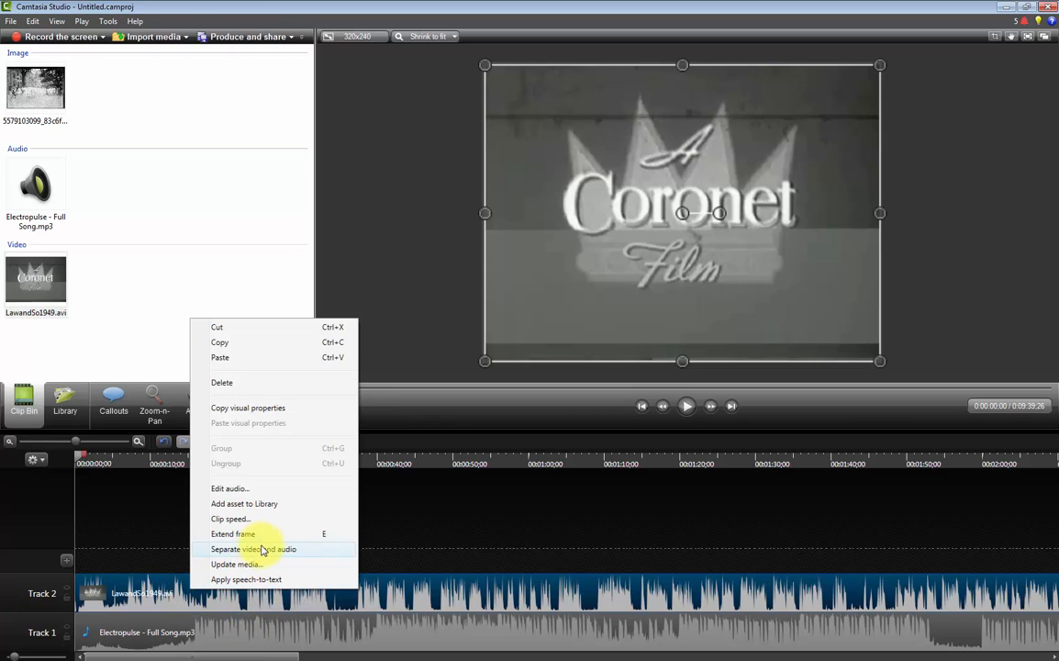
left_click(254, 549)
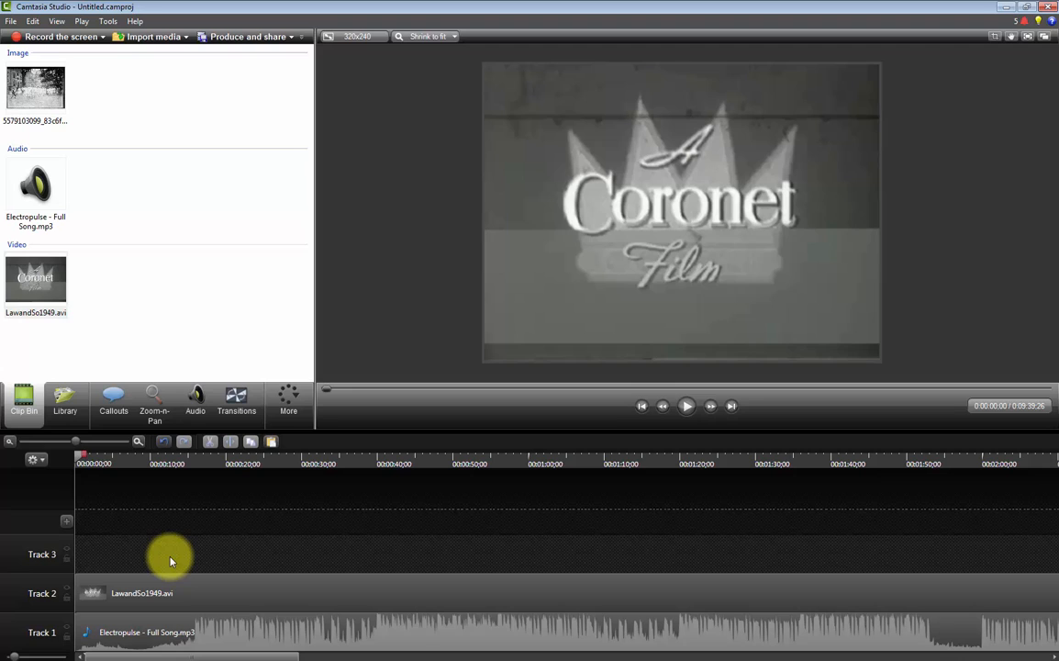
mouse_move(35, 87)
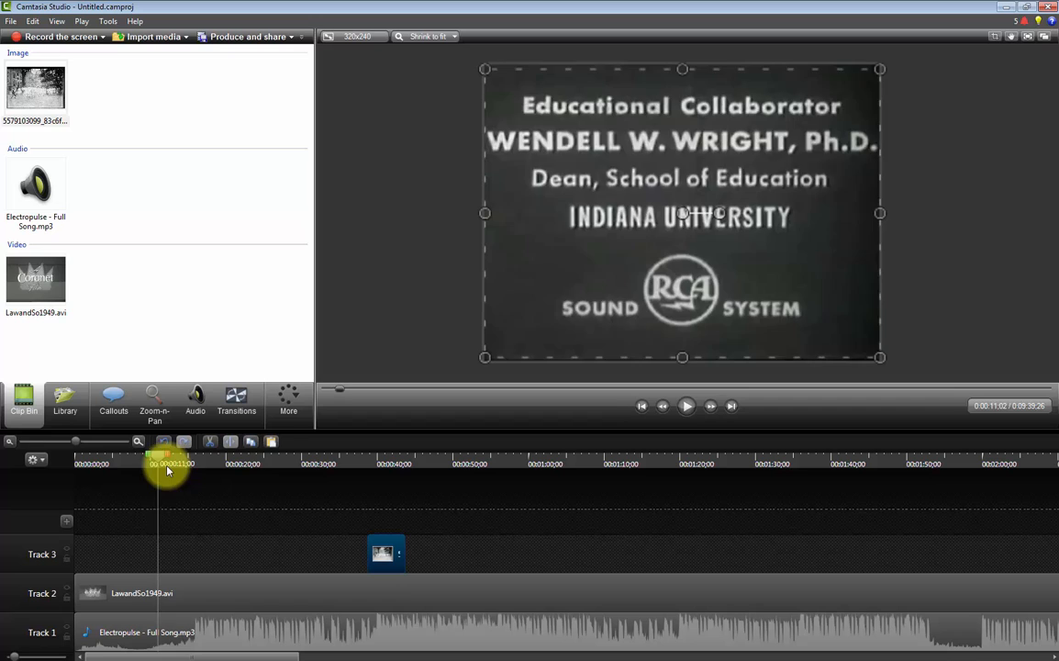
Place the black-and-white photo on Track 3 near 0:40 and scrub to preview
left_click_drag(168, 463, 386, 463)
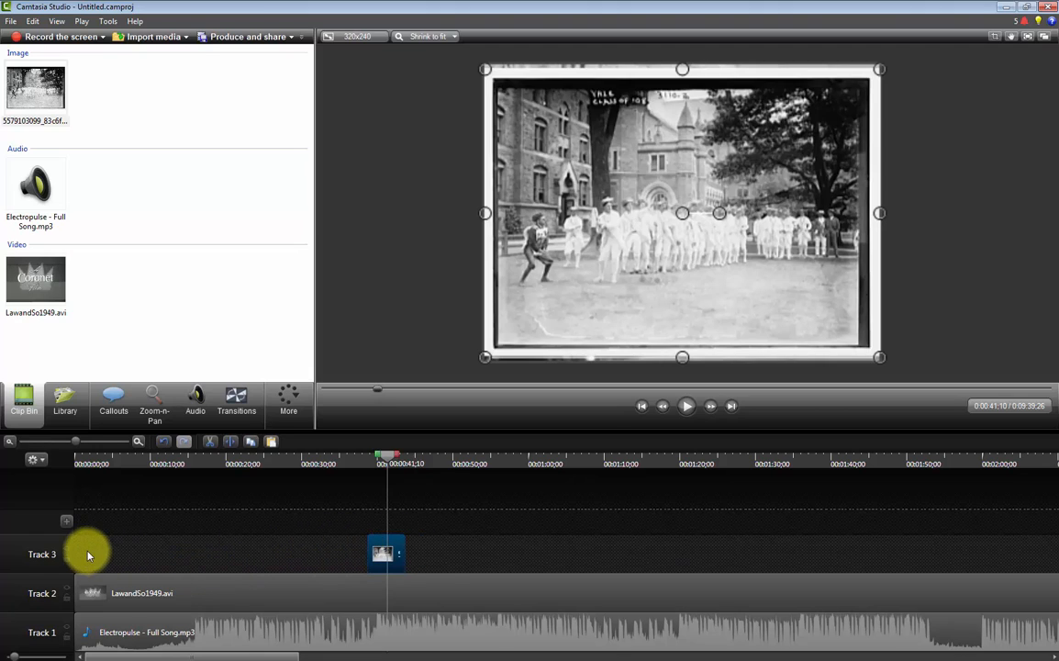
mouse_move(67, 553)
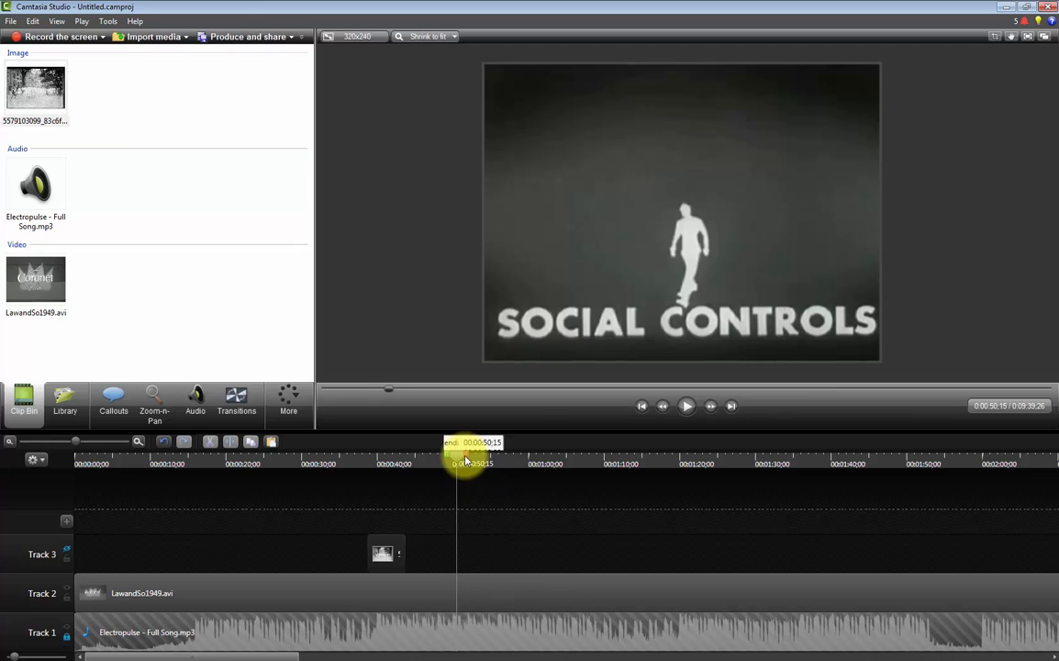
Split the film near 0:50 and drop the photo into the gap on Track 2
left_click_drag(459, 464, 606, 463)
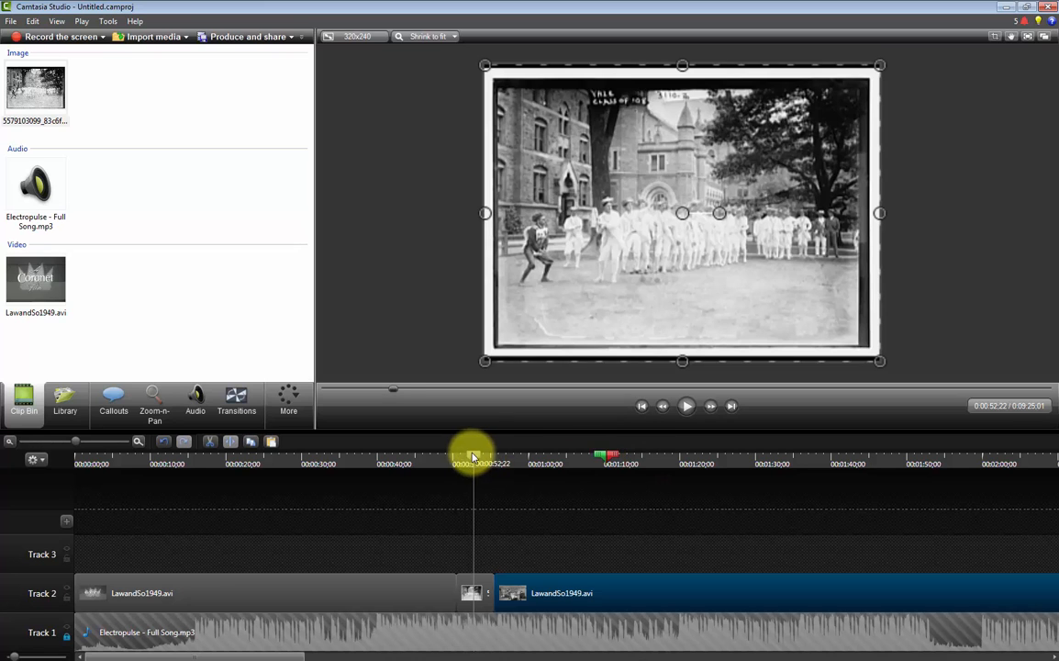
Select the Track 2 film stretch after the photo on the ruler and cut it
left_click_drag(472, 456, 605, 450)
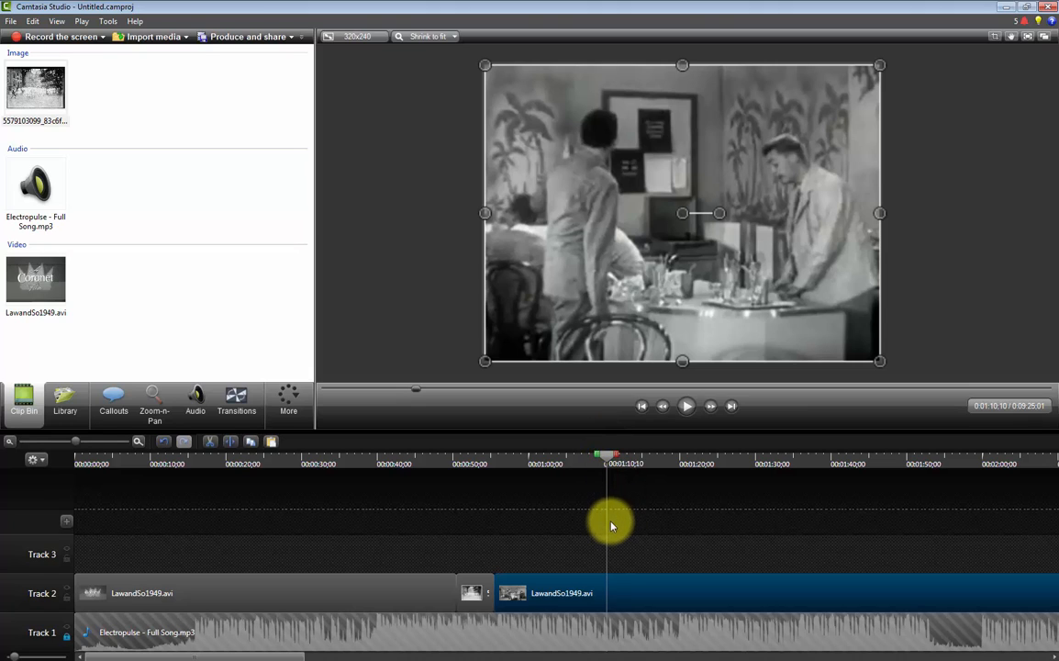
mouse_move(309, 447)
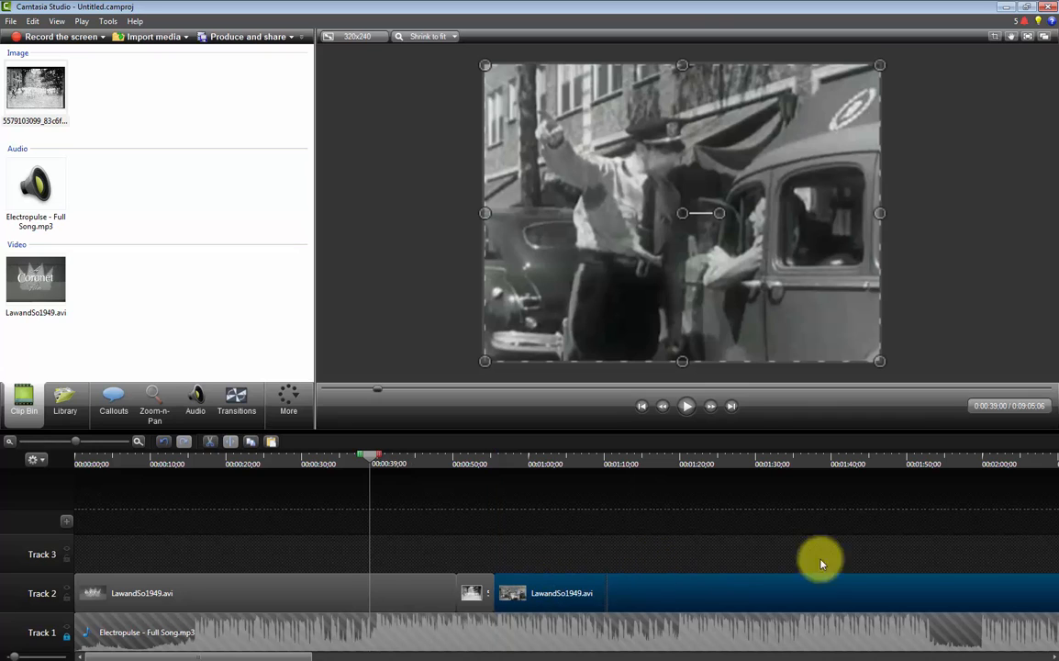
mouse_move(622, 576)
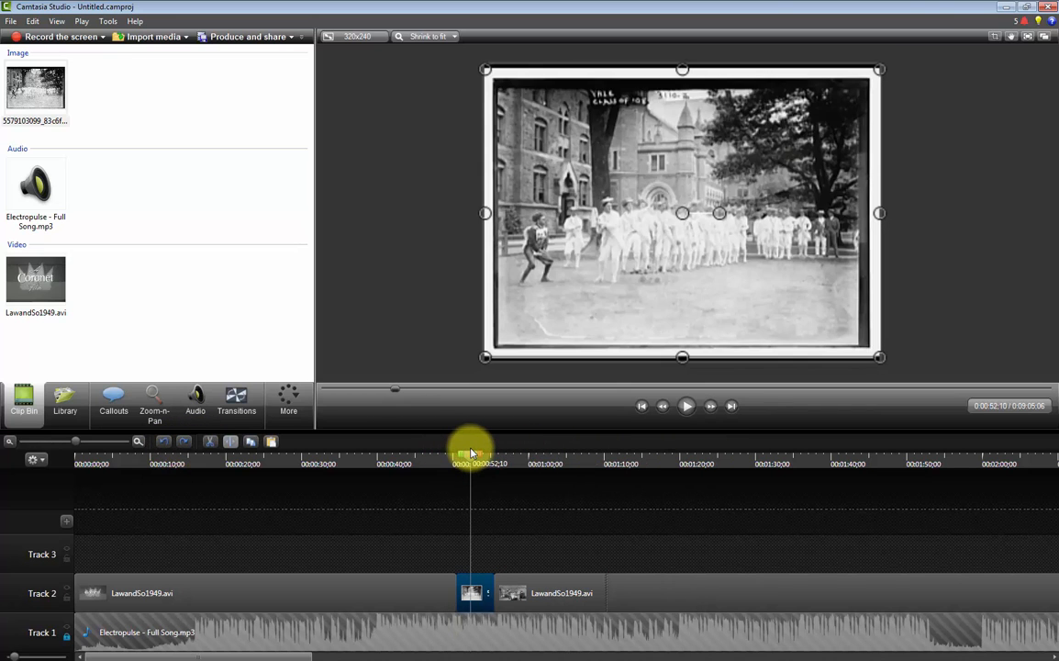
Add a Checkerboard transition on Track 2 just before the photo
left_click_drag(478, 449, 455, 450)
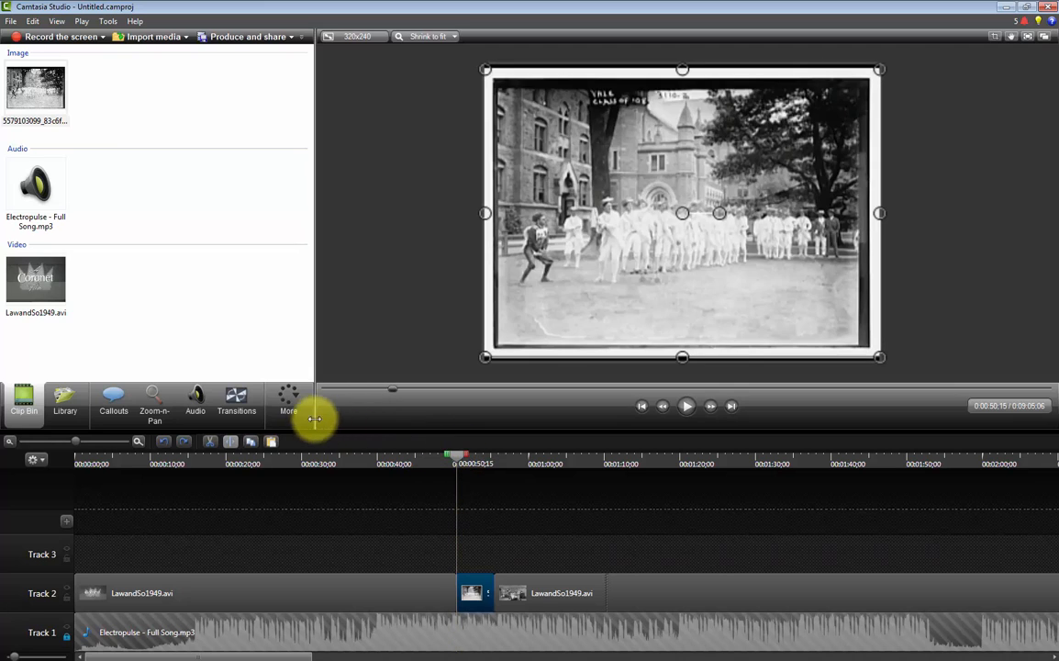
left_click(236, 401)
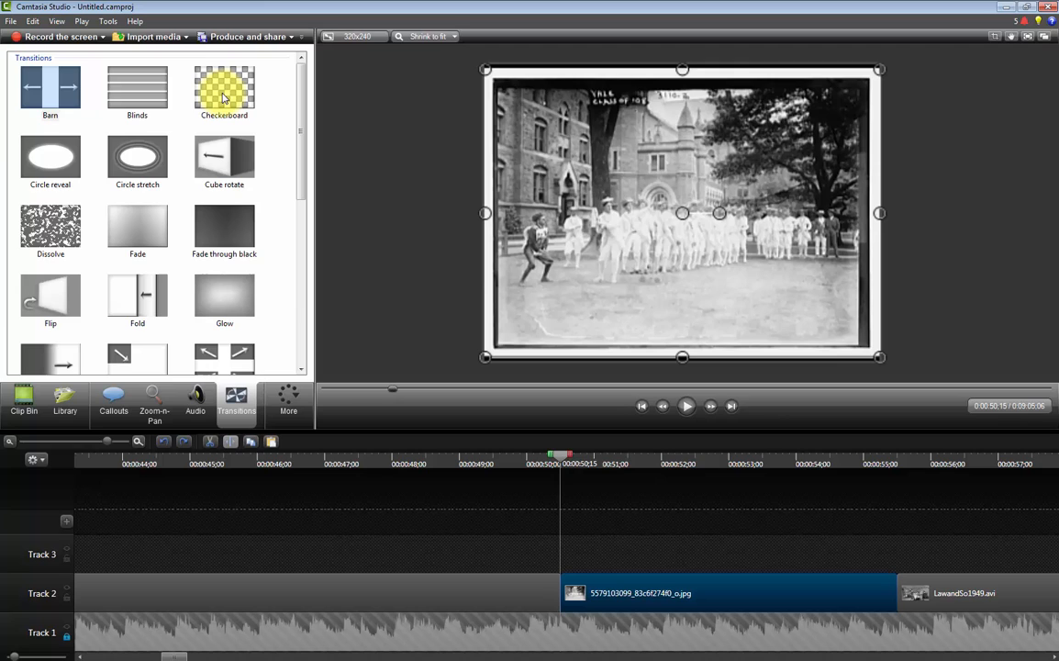
left_click_drag(224, 87, 560, 592)
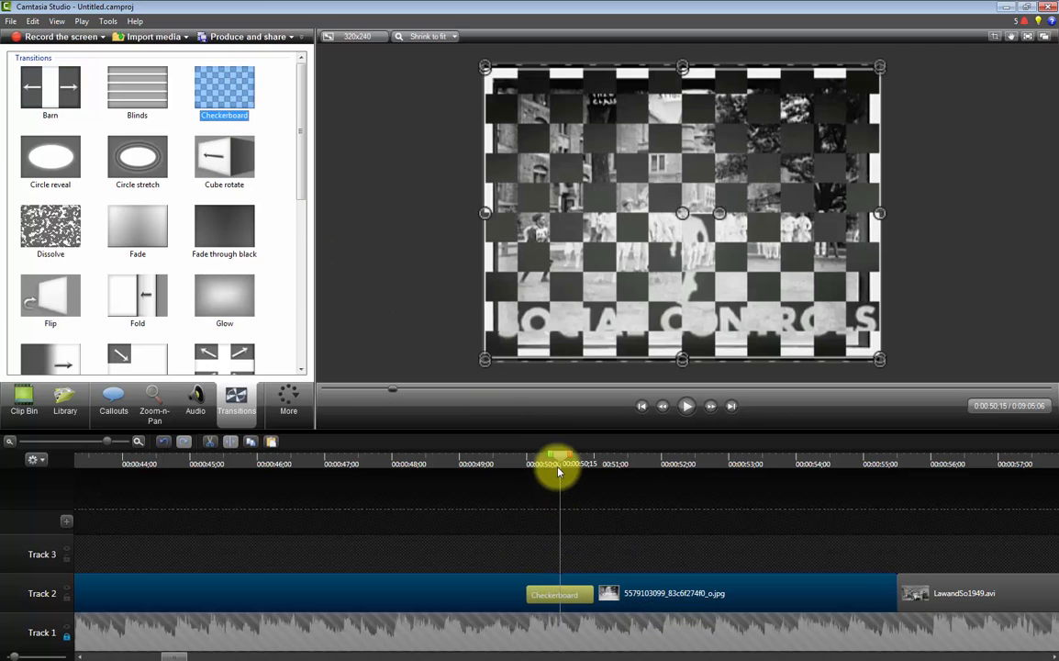
Preview the checkerboard transition playback, then bring up the Audio tools
left_click_drag(558, 463, 502, 464)
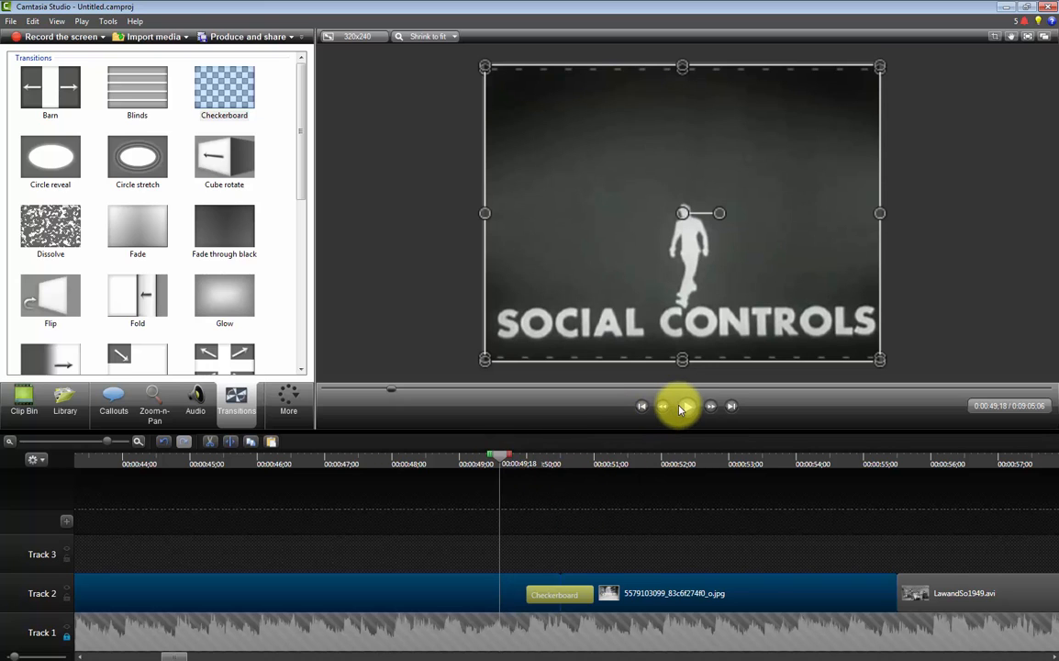
left_click(682, 405)
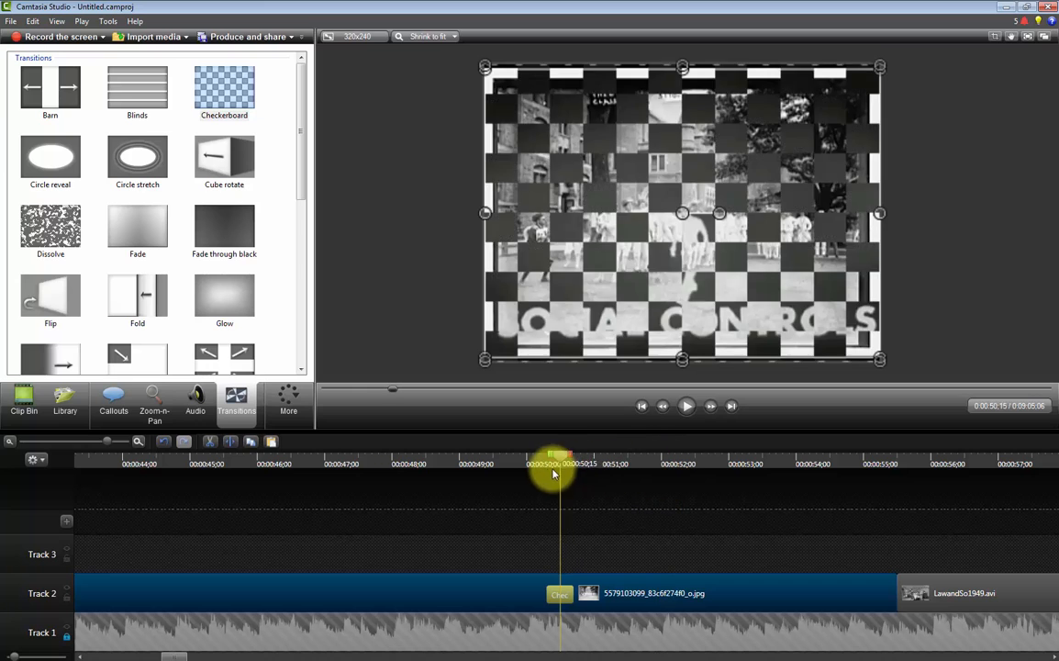
left_click(686, 405)
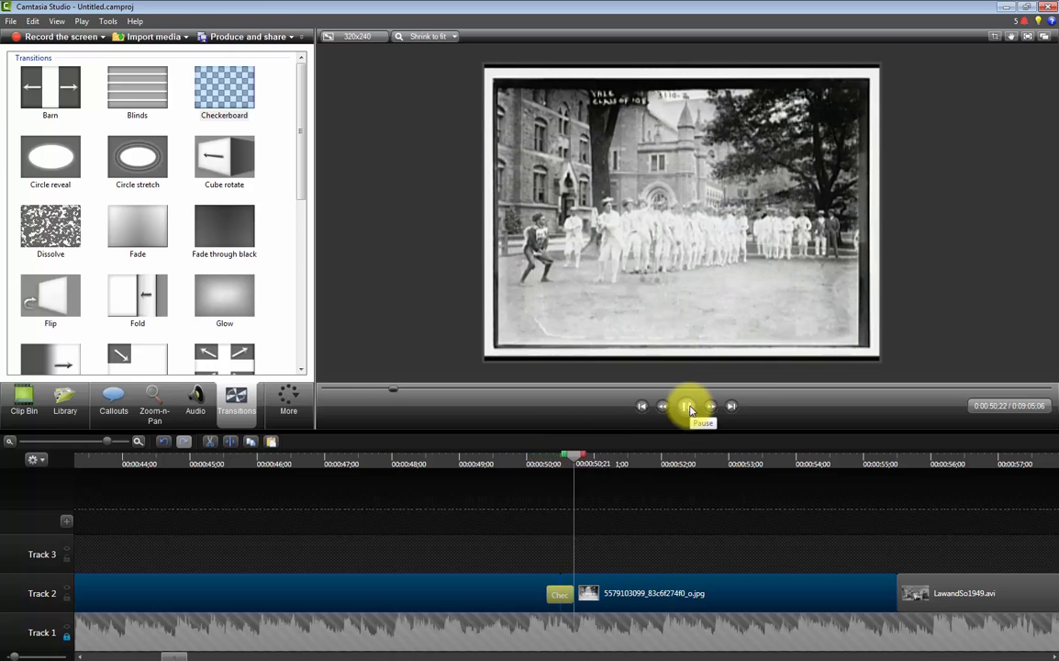
left_click(687, 406)
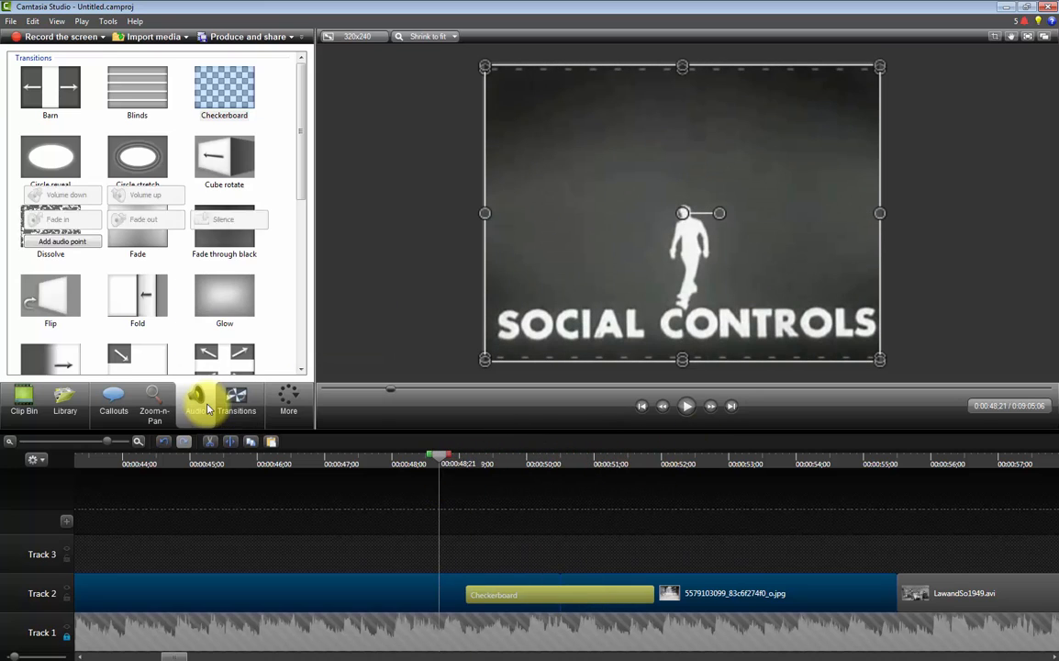
left_click(195, 404)
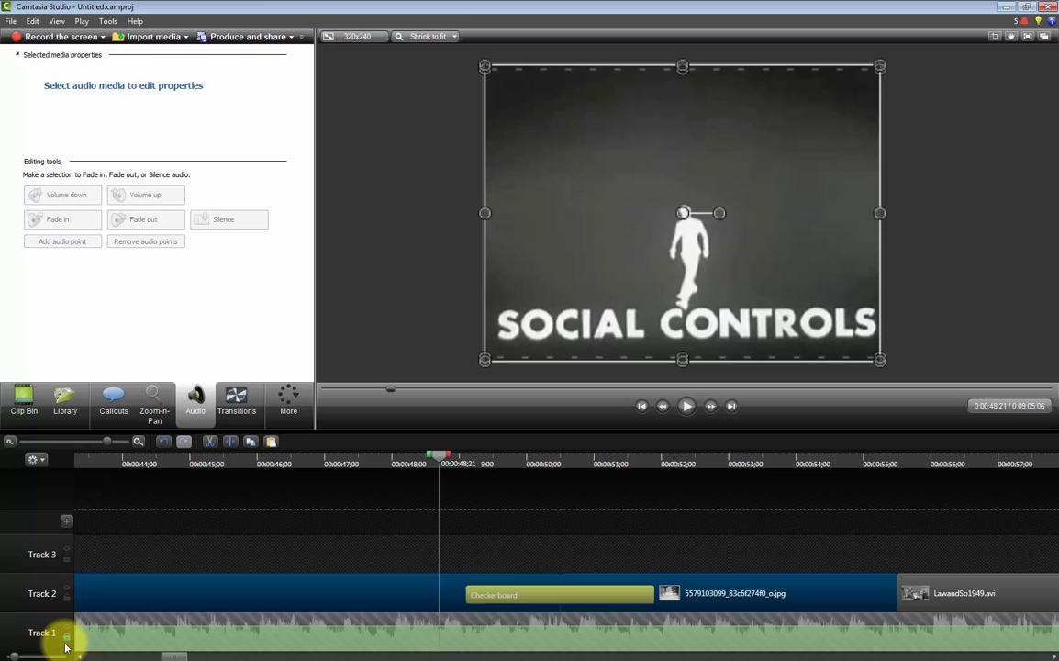
Select the Track 1 music and mark the 0:48:21–0:51:21 range
left_click(161, 633)
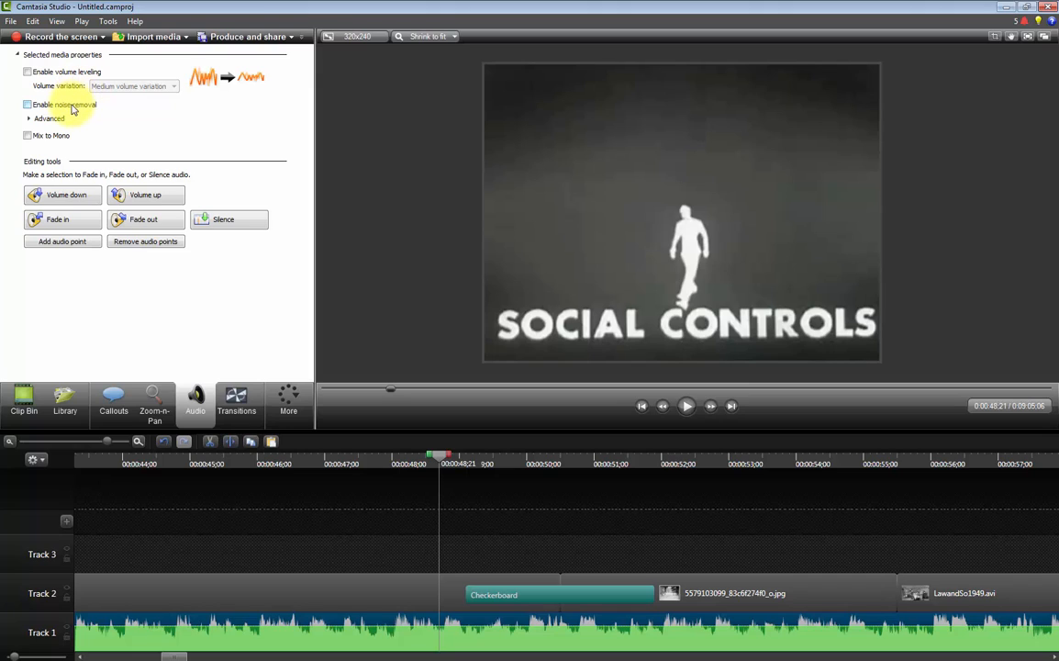
mouse_move(64, 161)
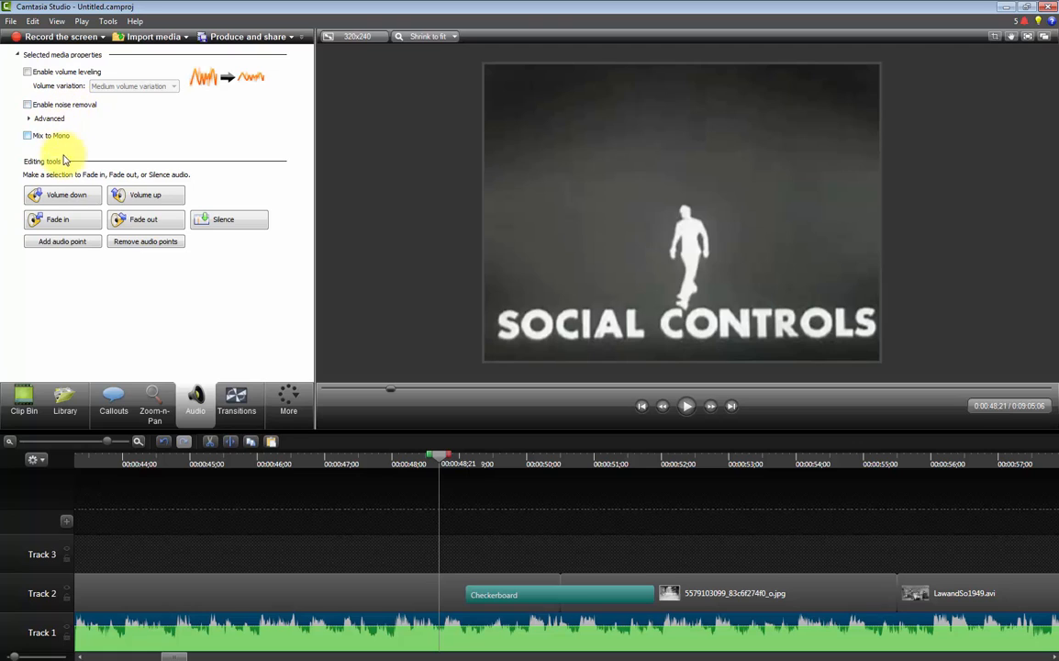
left_click(145, 194)
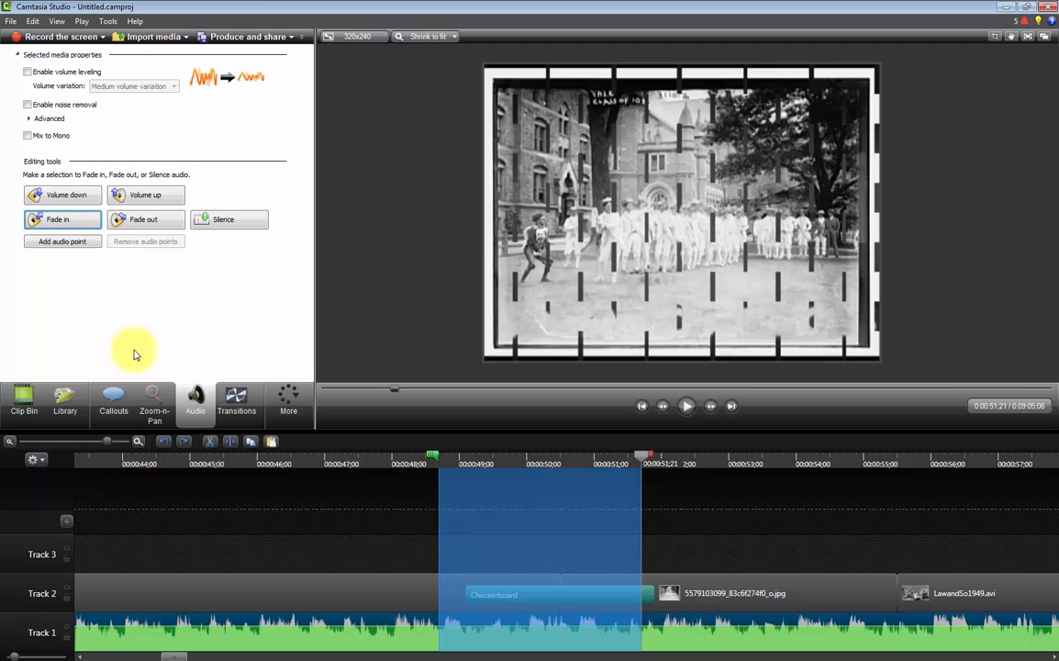
Add two 258% zoom-n-pan moves before 0:48 and move the playhead to 0:48:21
left_click(154, 399)
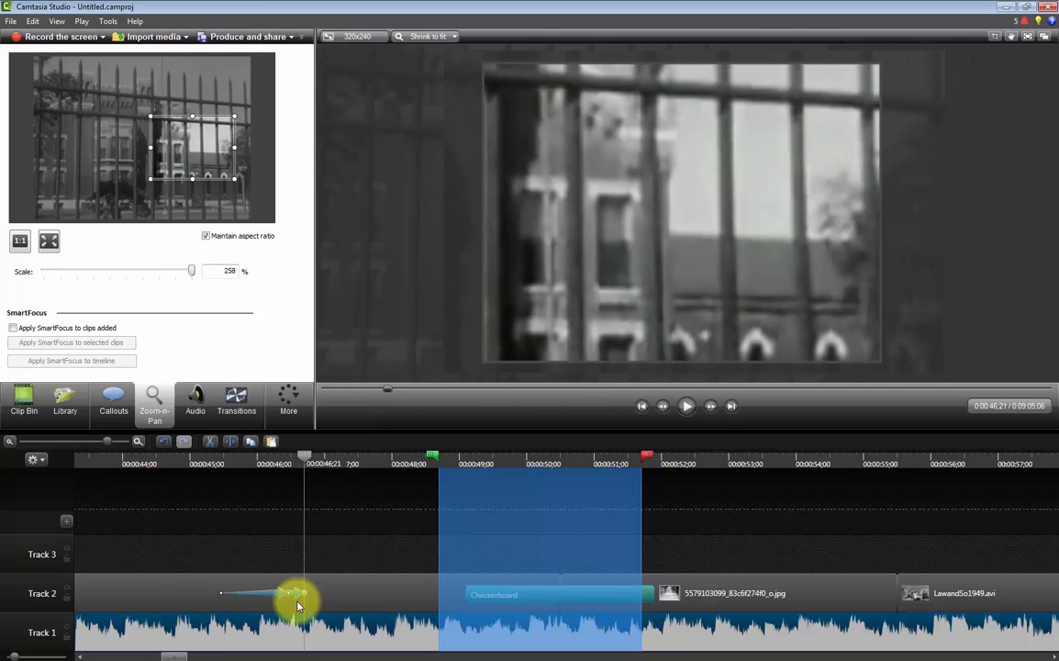
left_click_drag(298, 604, 333, 592)
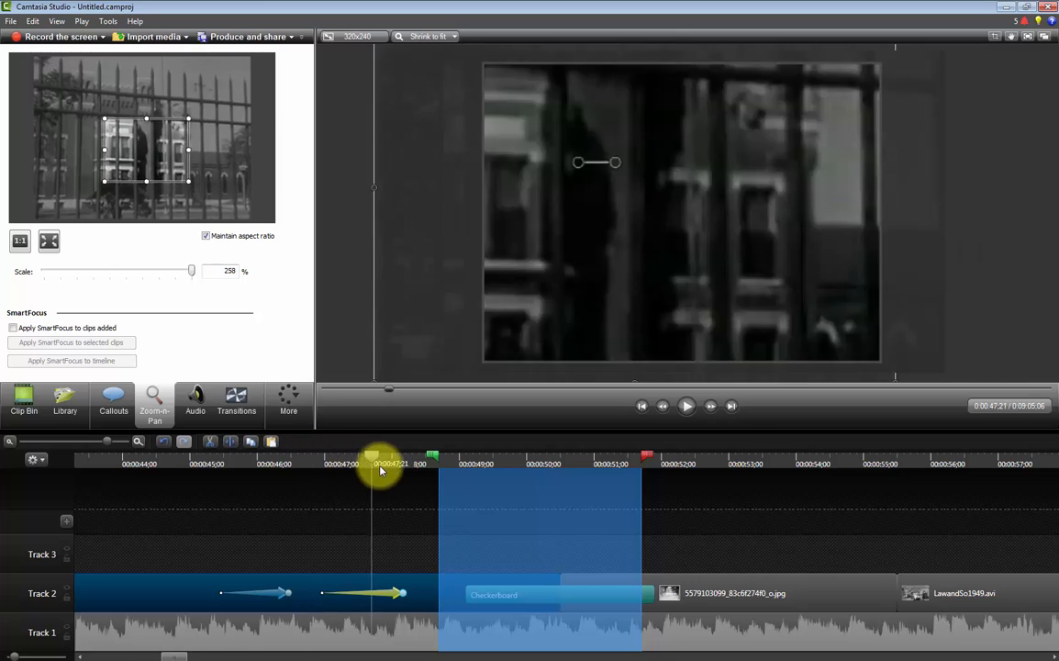
left_click_drag(381, 463, 293, 466)
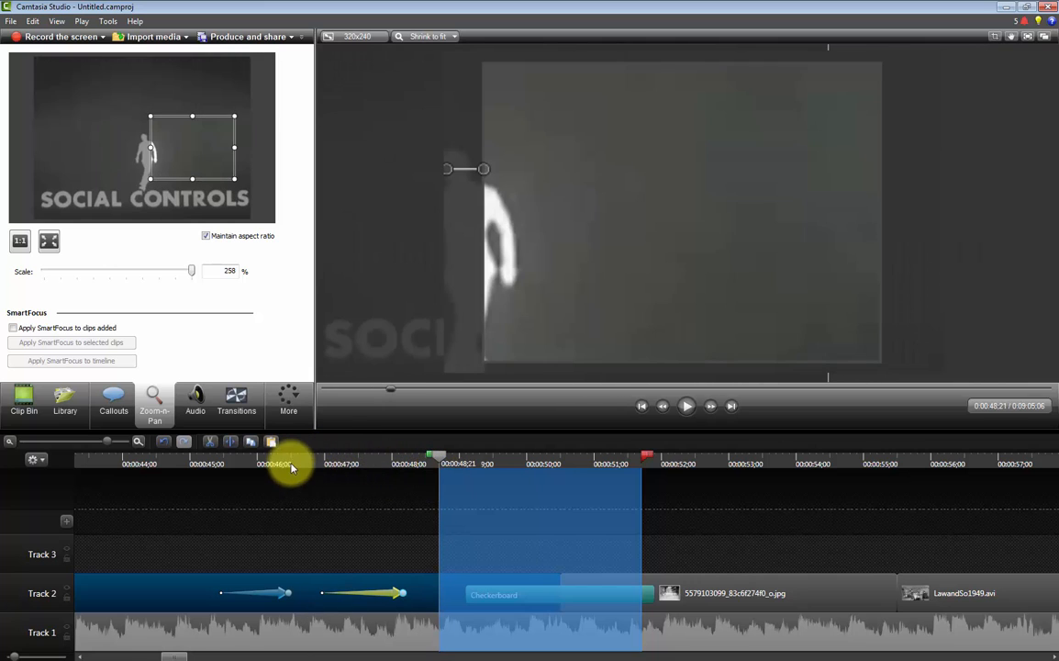
mouse_move(304, 601)
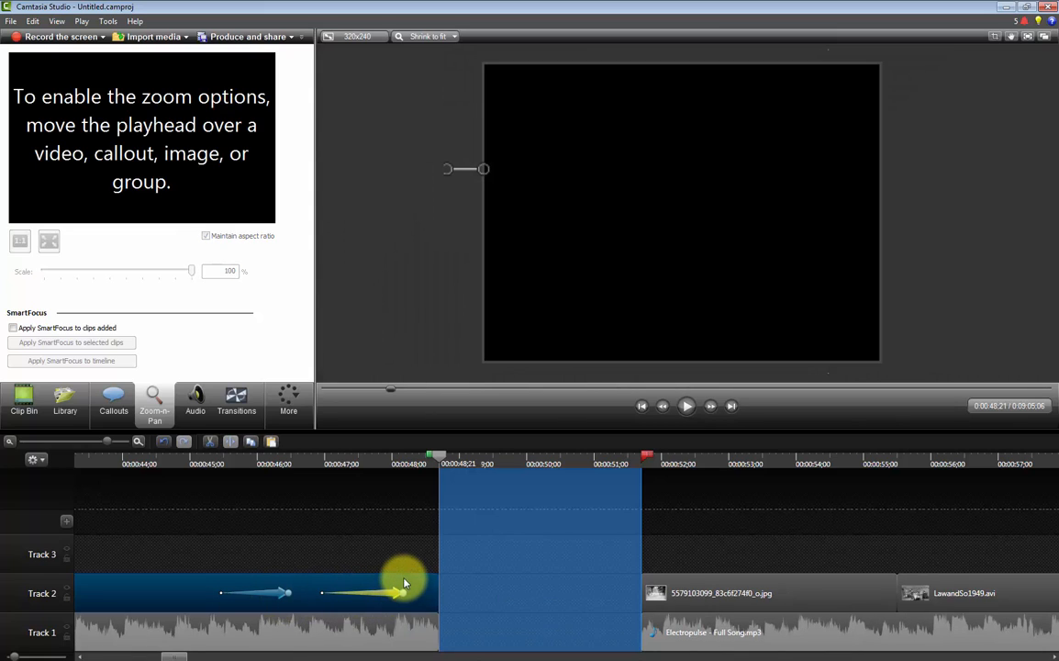
Add a blue Pointy Arrow callout reading 'Text' at 0:52:24 on Track 3
left_click(113, 401)
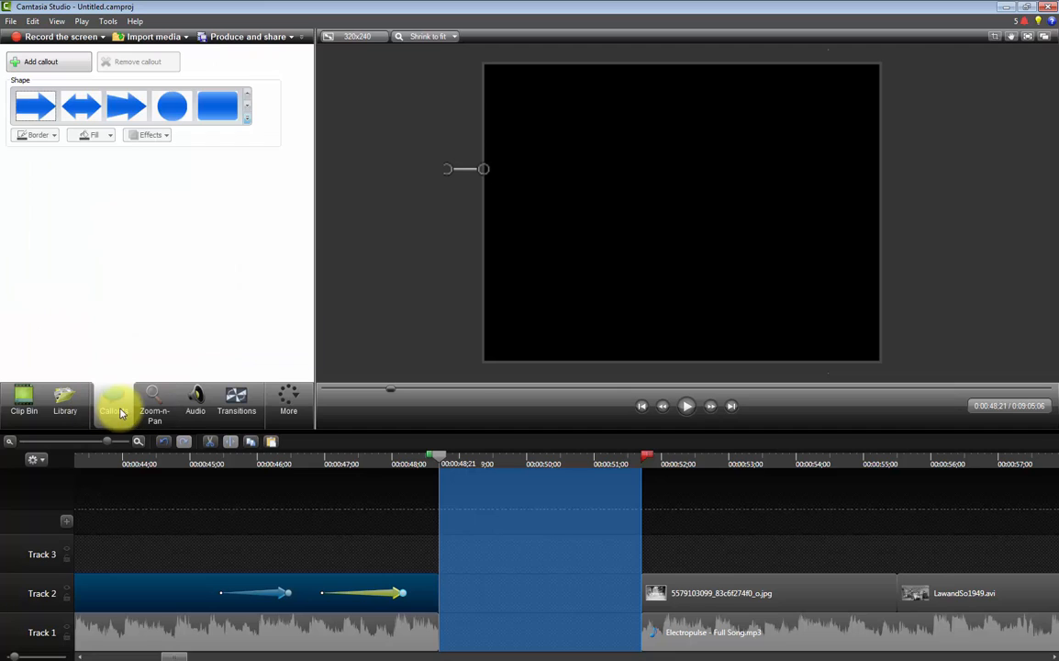
left_click(112, 404)
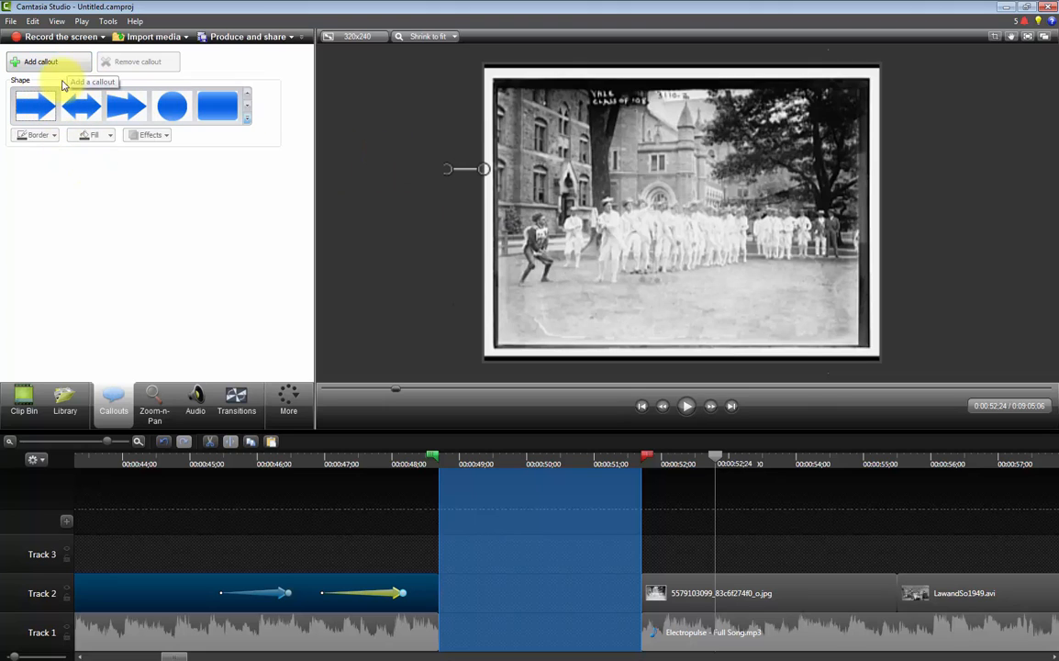
left_click(40, 61)
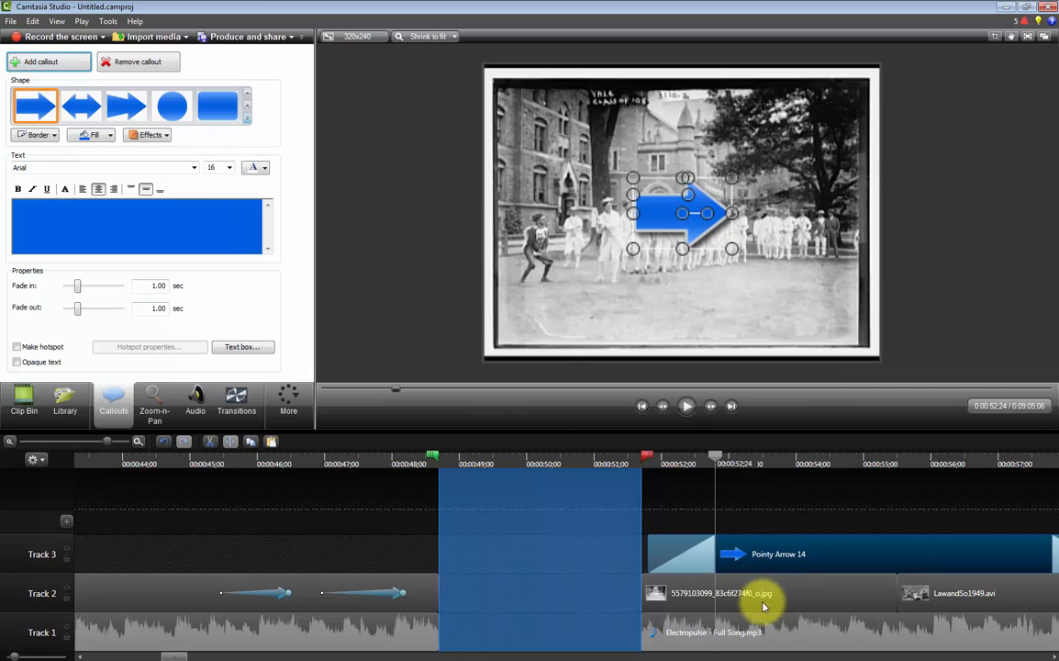
mouse_move(650, 542)
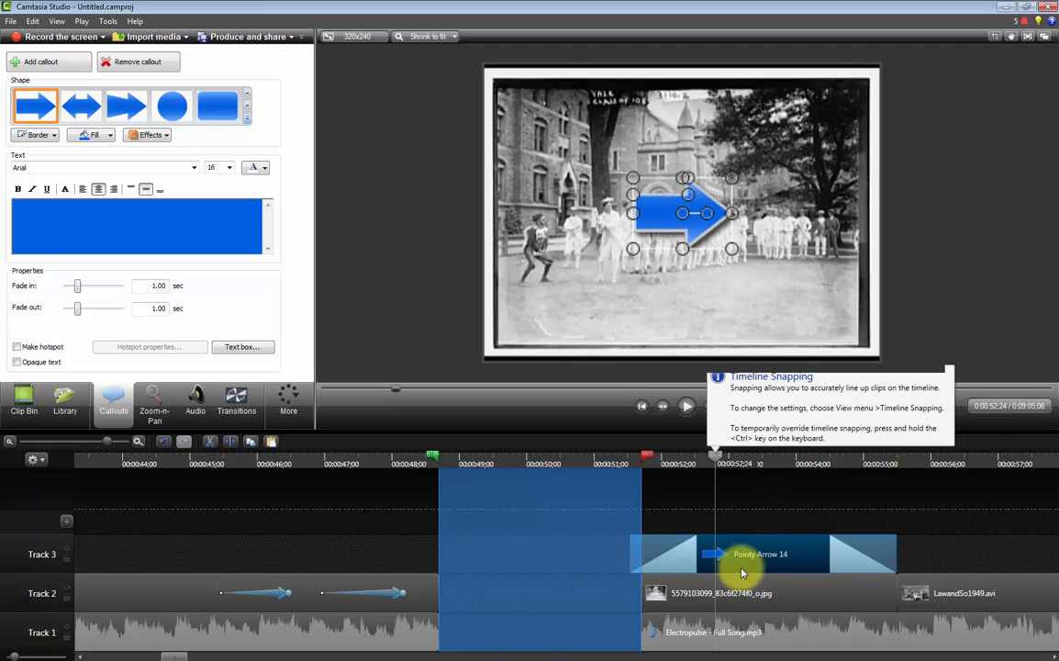
mouse_move(722, 550)
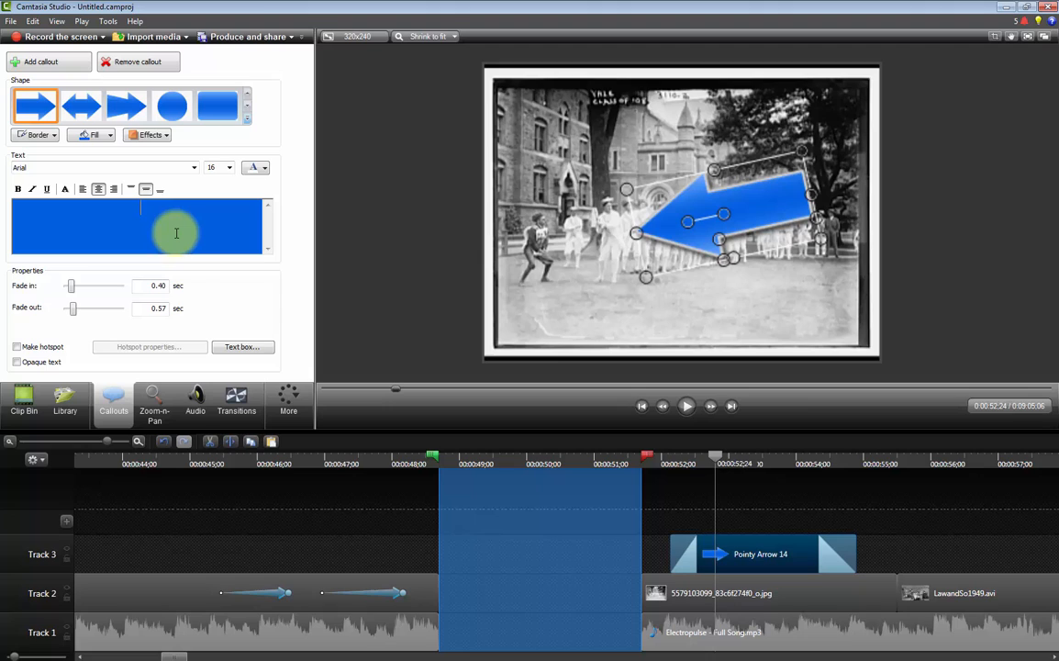
type("Text")
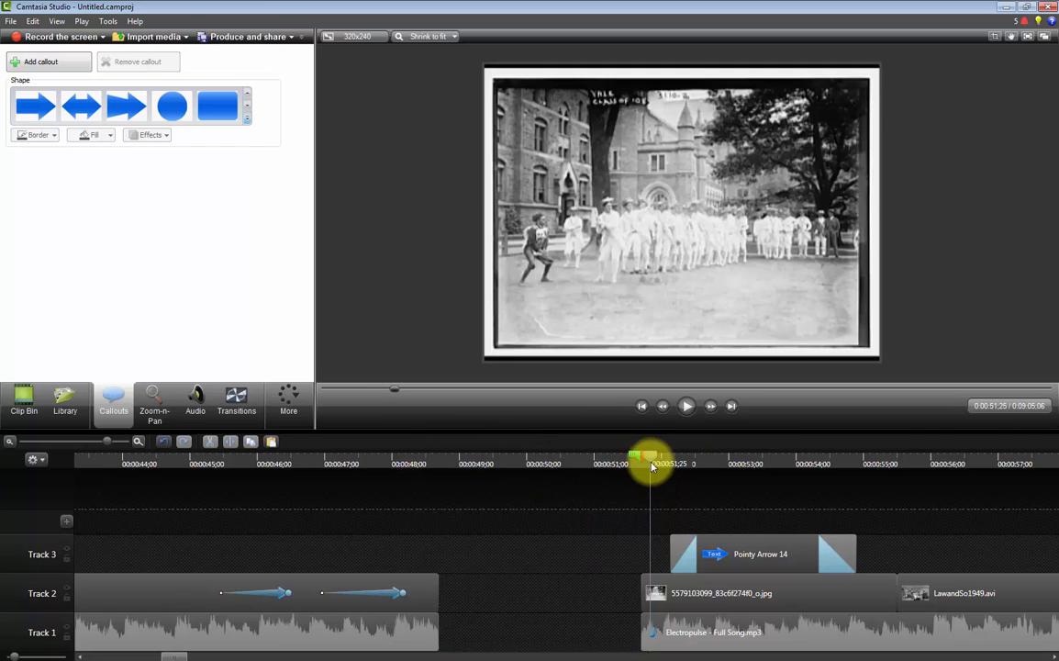
Add a red Sketch Motion Rectangle at 0:54:29 and set dimensions to 1024x748
left_click(686, 405)
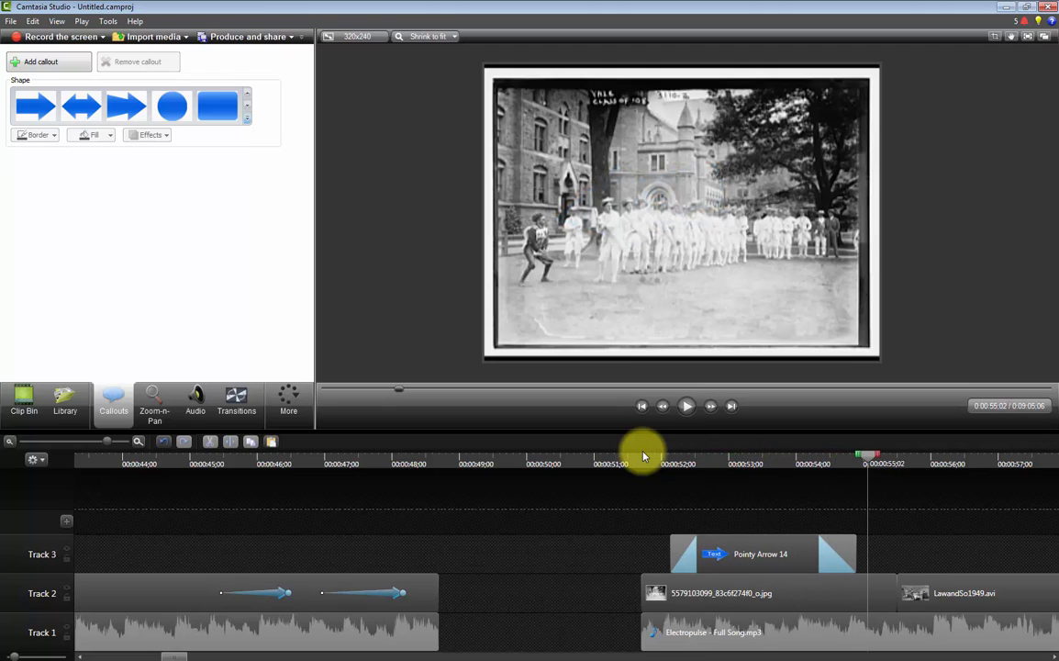
mouse_move(261, 142)
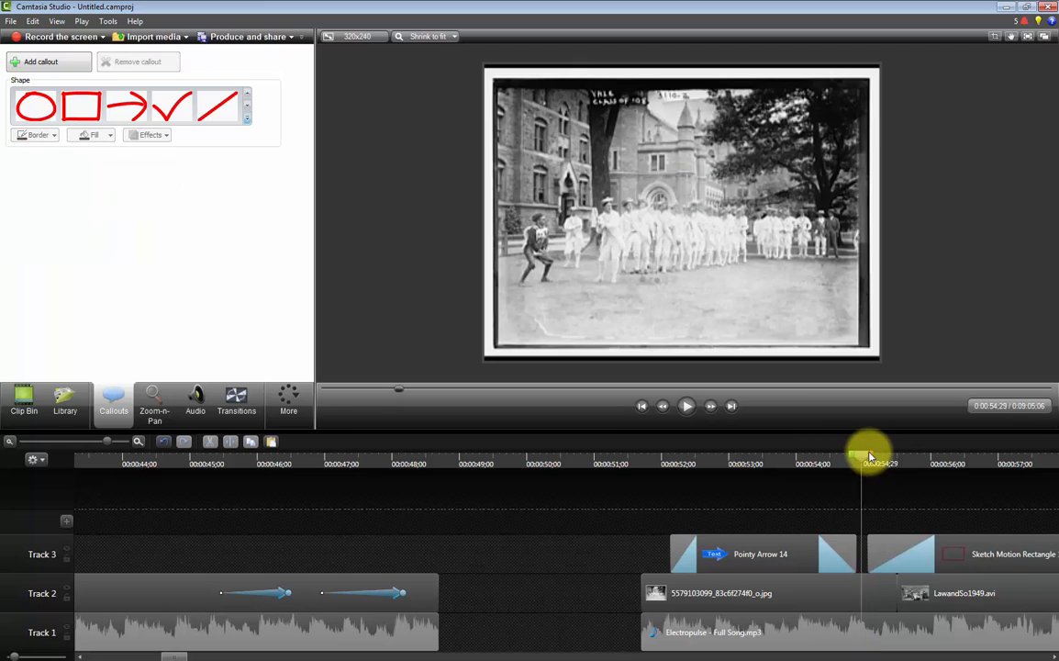
left_click_drag(870, 455, 954, 455)
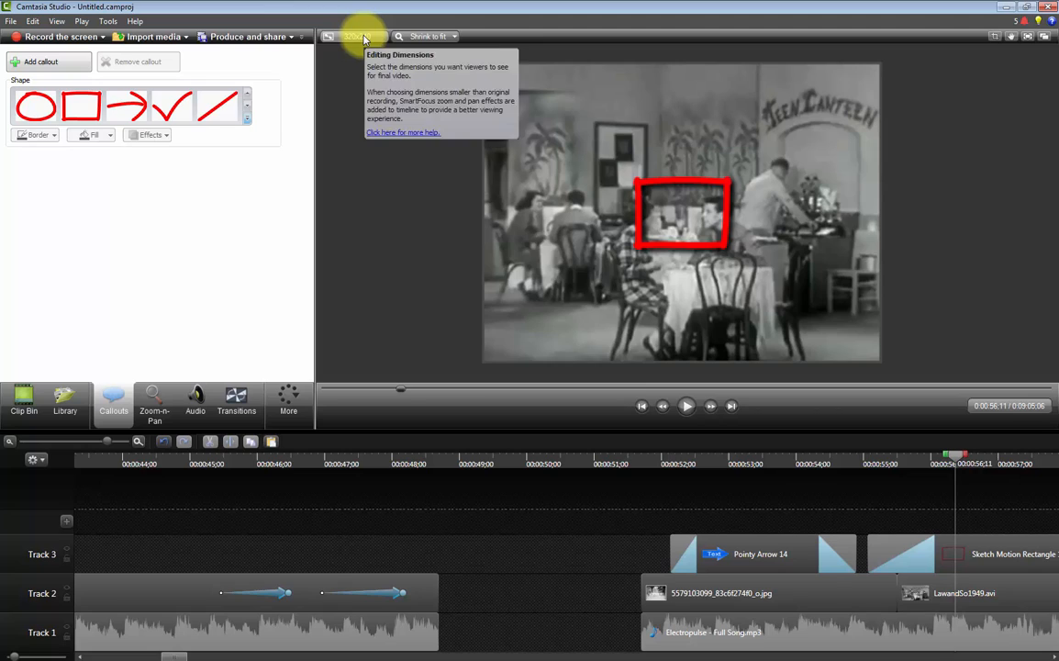
left_click(353, 37)
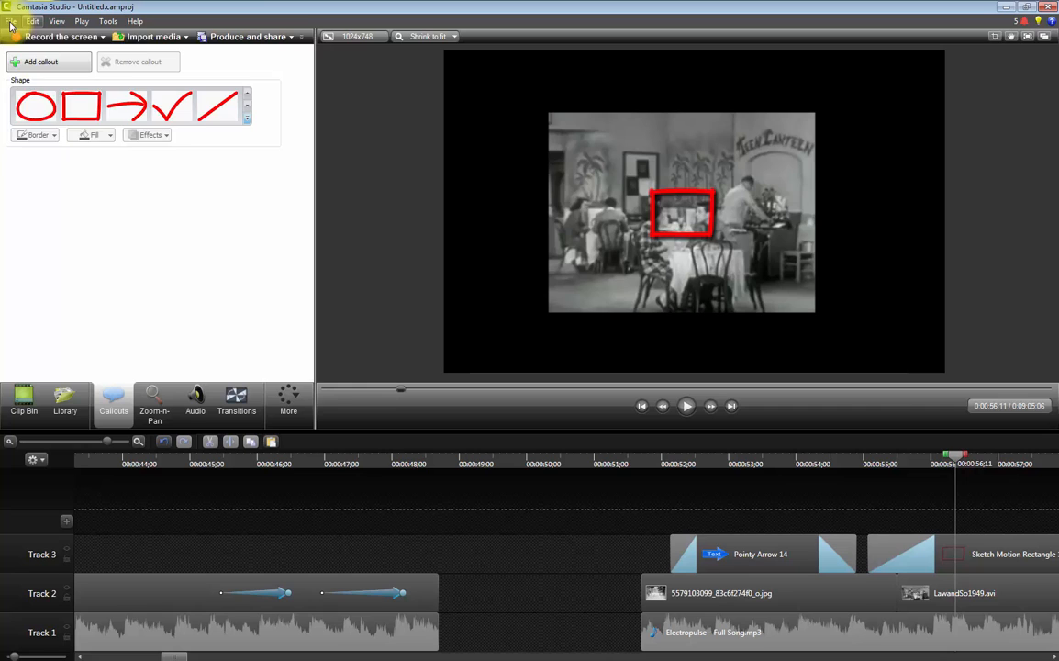
Launch the Production Wizard from the File menu to see the MP4 Smart Player presets
left_click(11, 20)
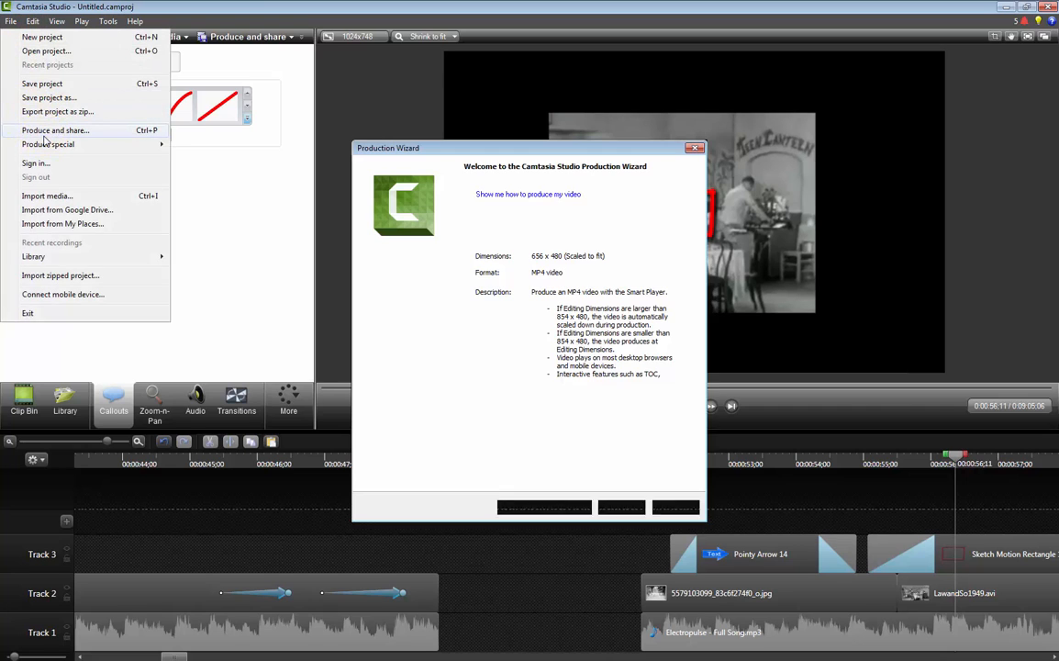
left_click(653, 224)
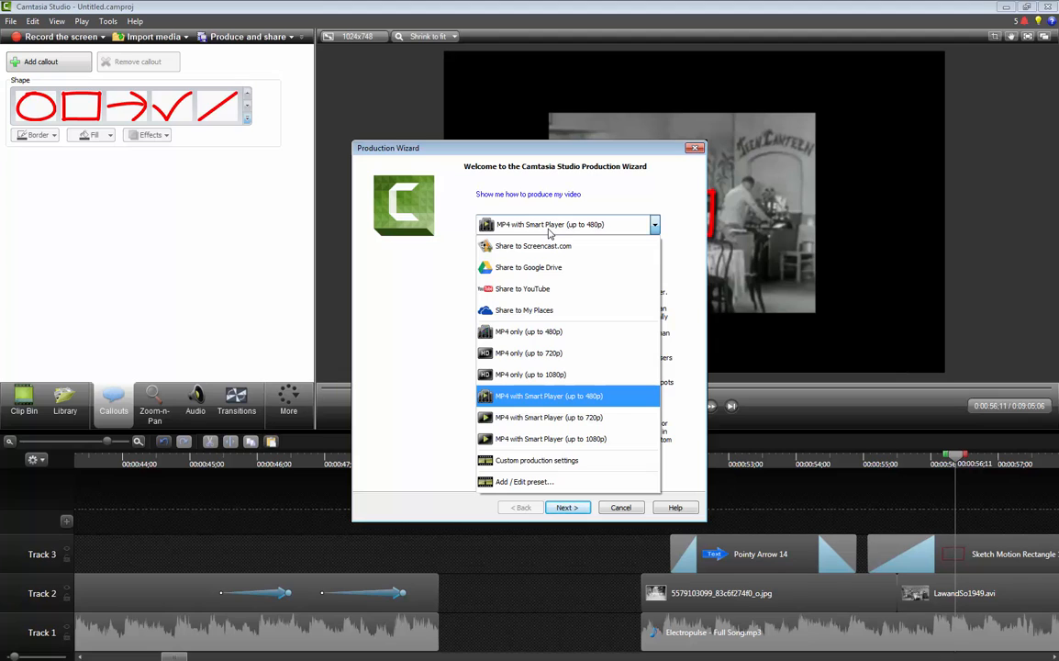
mouse_move(523, 288)
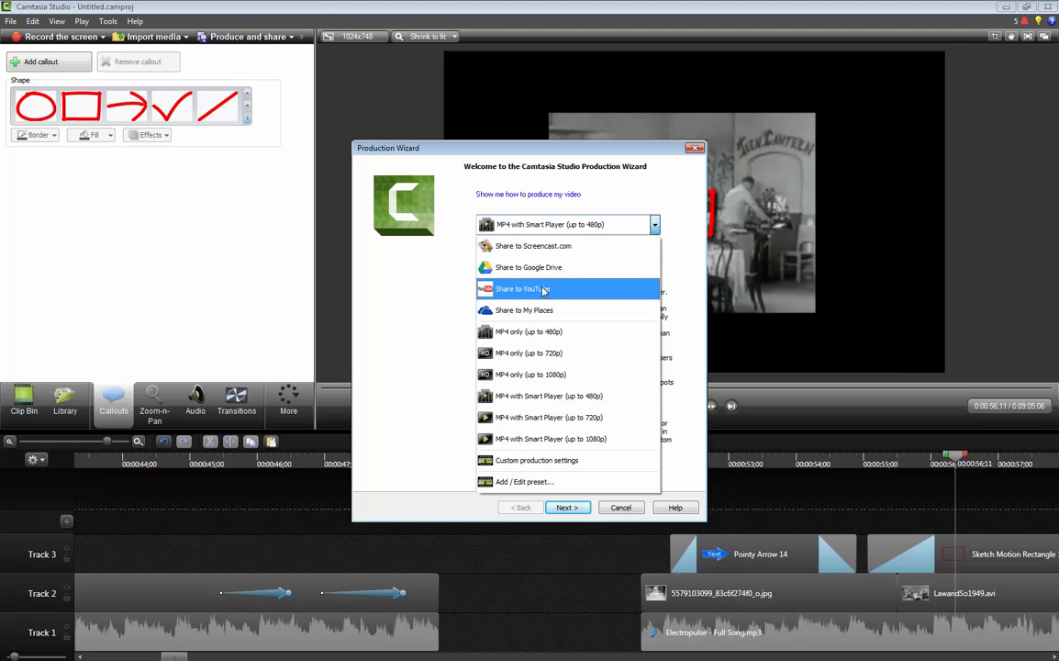